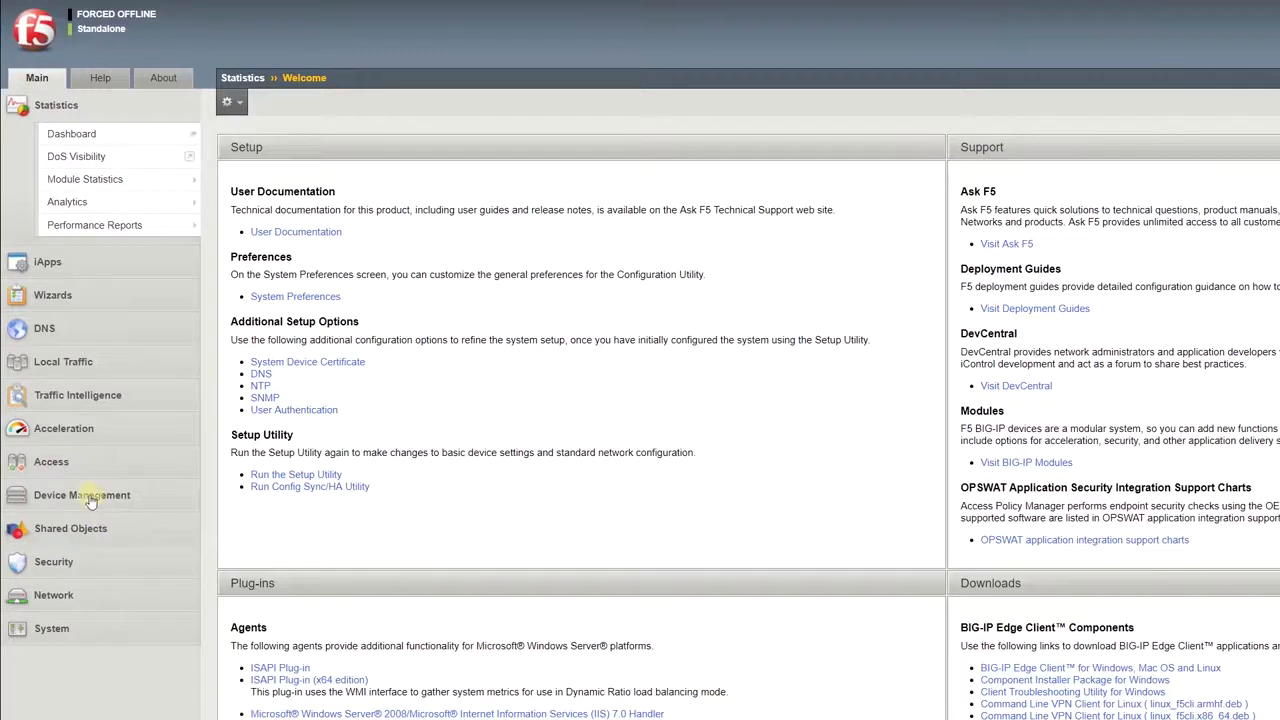
# Expand Device Management and open the empty Device Groups list
pyautogui.click(82, 495)
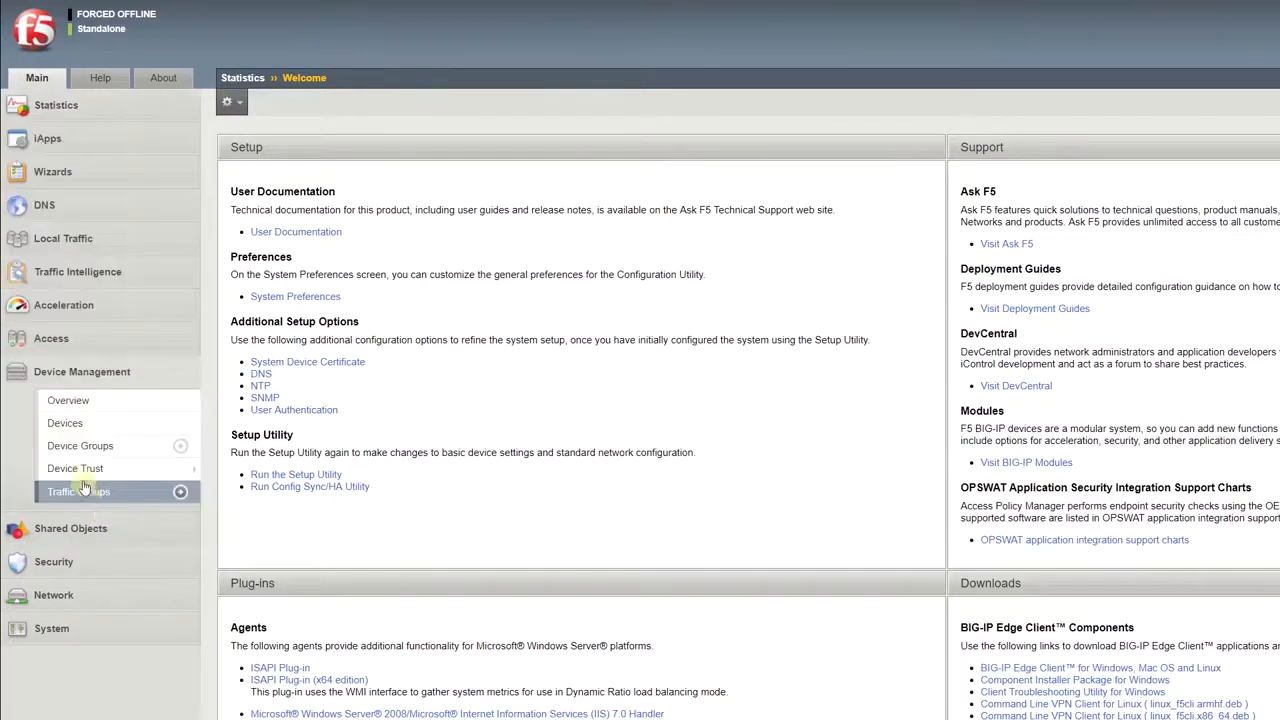
pyautogui.click(80, 445)
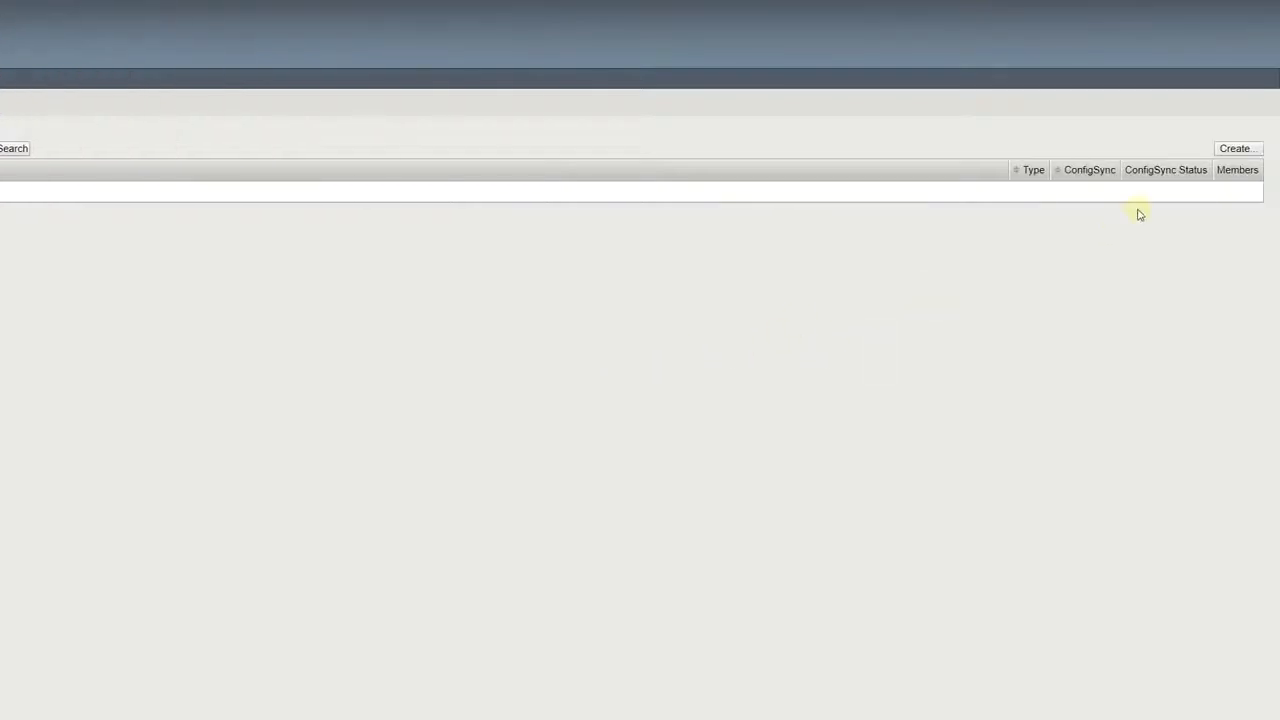
# Create a device group named DeviceGroup1 with group type Sync-Failover
pyautogui.click(1236, 148)
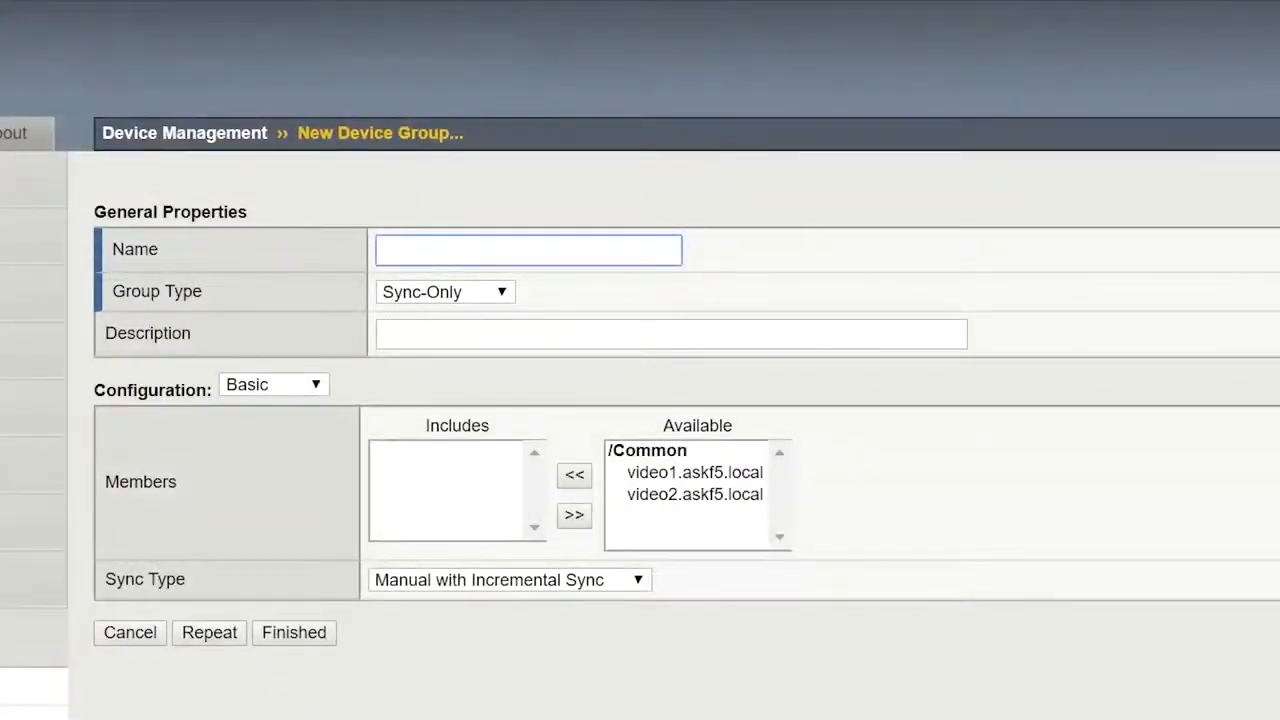
pyautogui.write('DeviceGr')
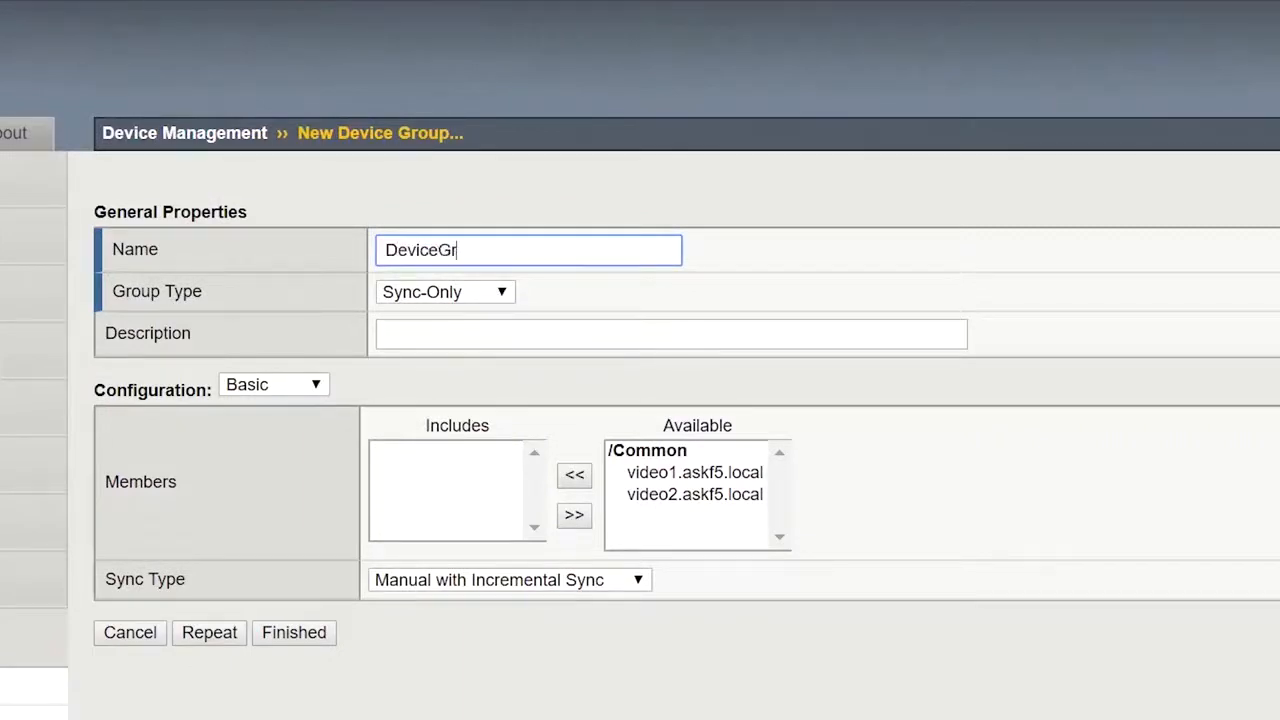
pyautogui.write('oup1')
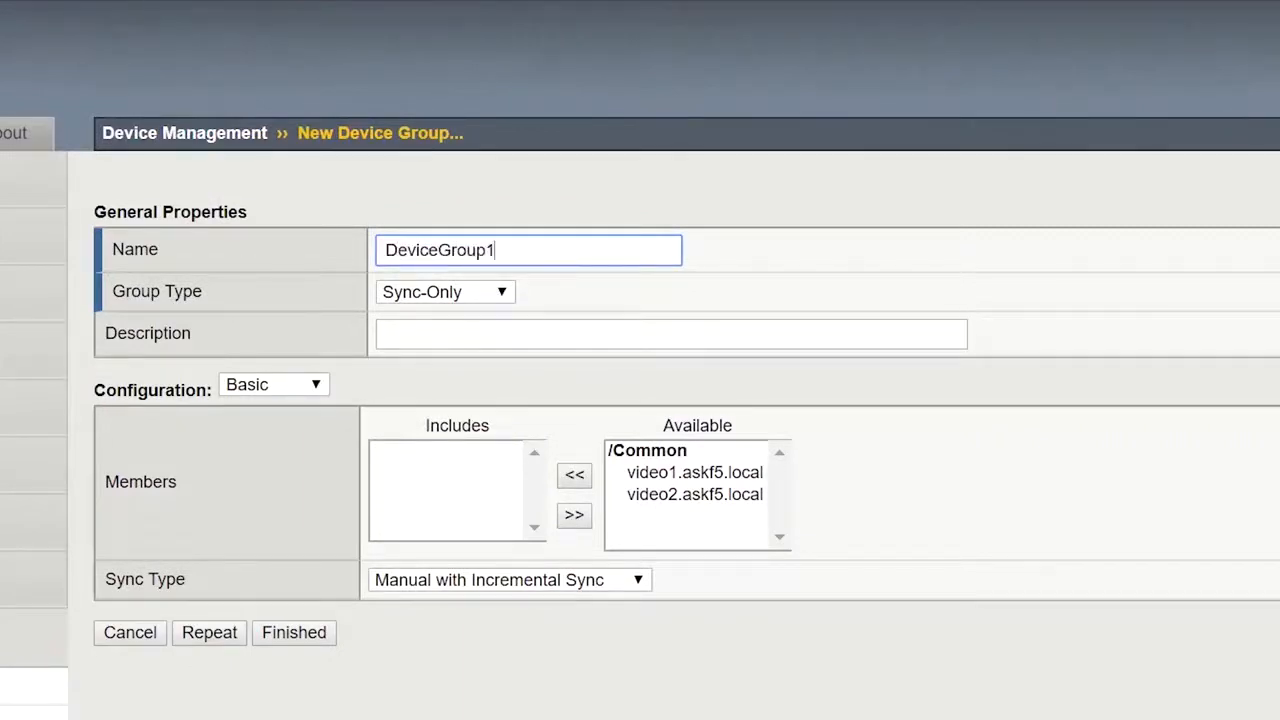
pyautogui.click(444, 291)
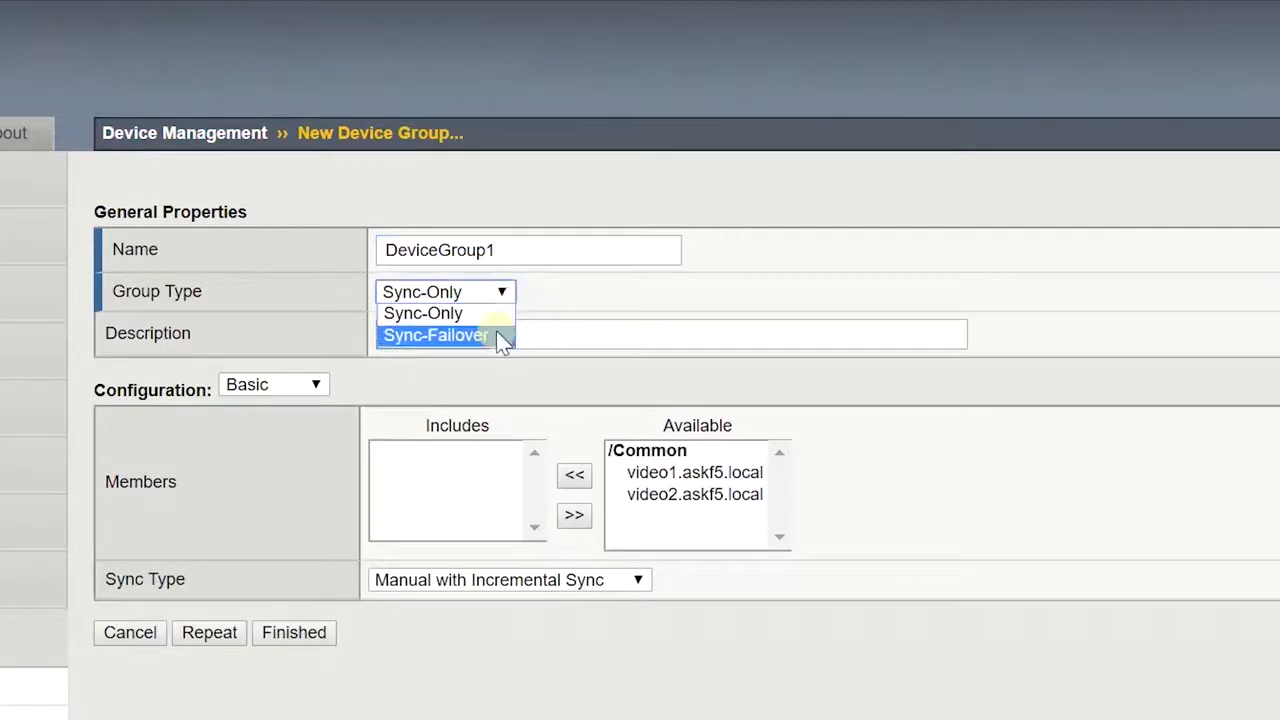
pyautogui.click(434, 335)
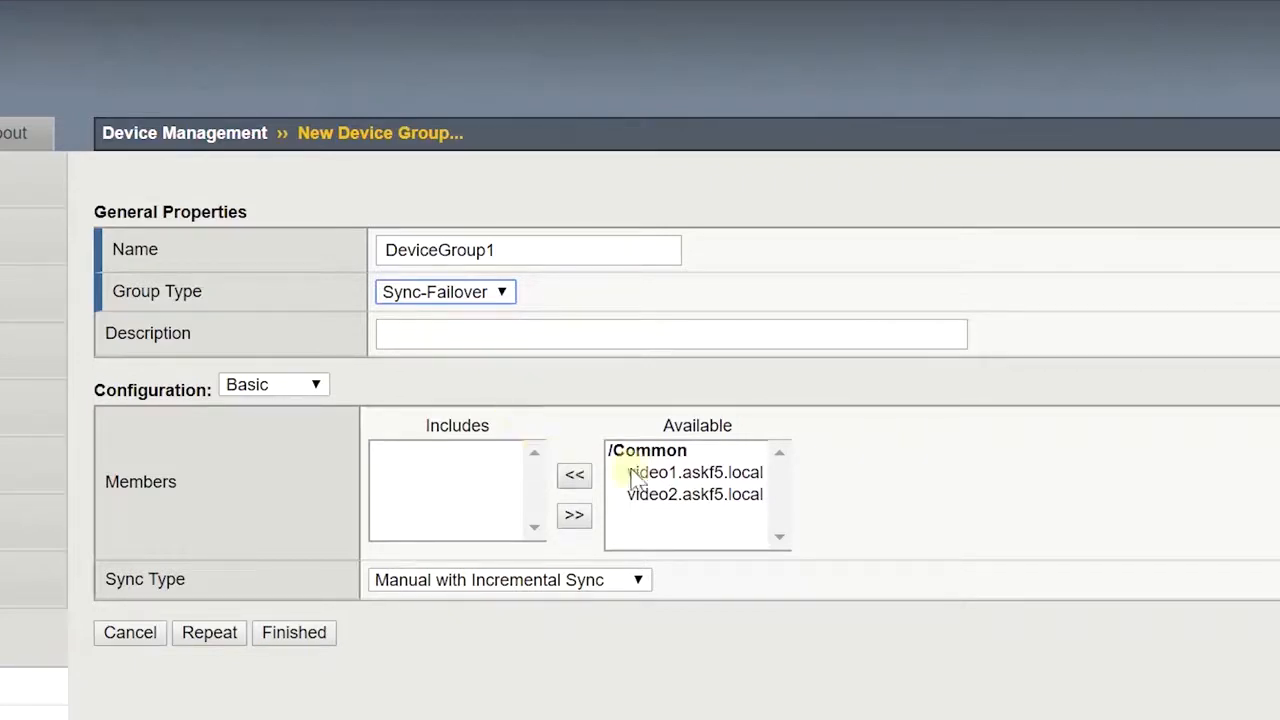
# Include video2.askf5.local as a member, keep Manual with Incremental sync, and finish the group
pyautogui.click(694, 494)
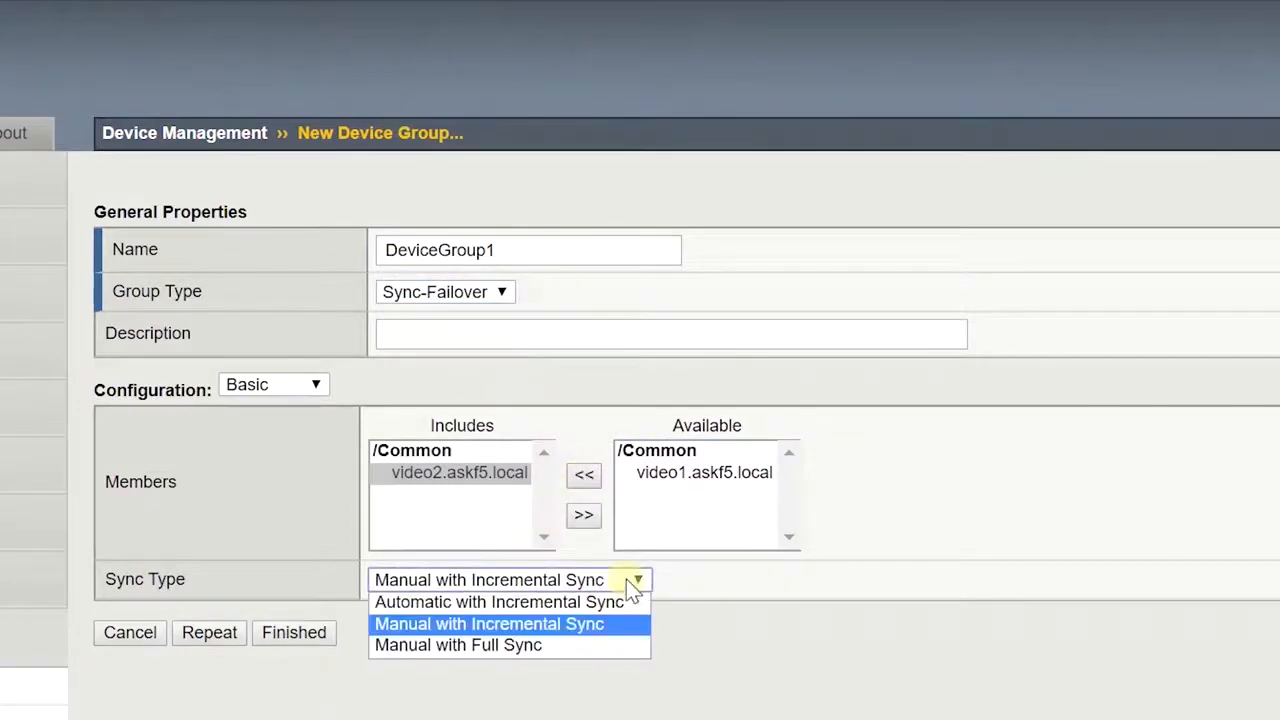
pyautogui.click(488, 623)
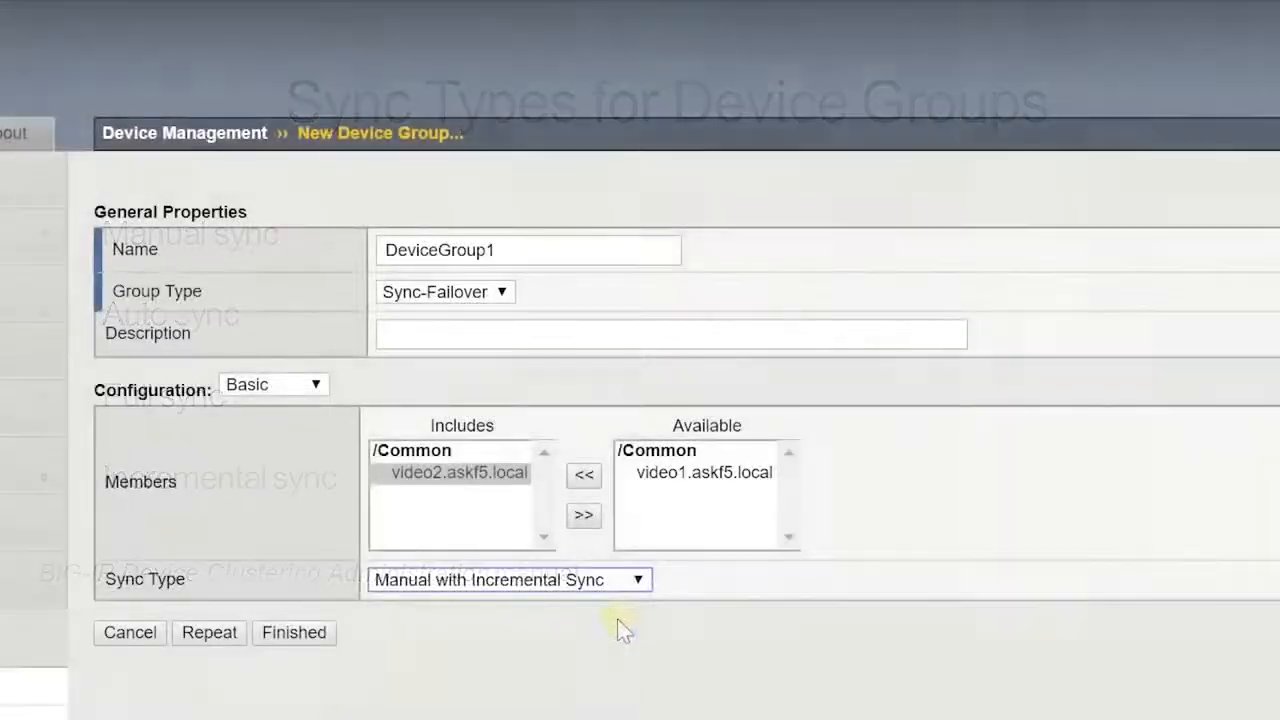
pyautogui.click(293, 632)
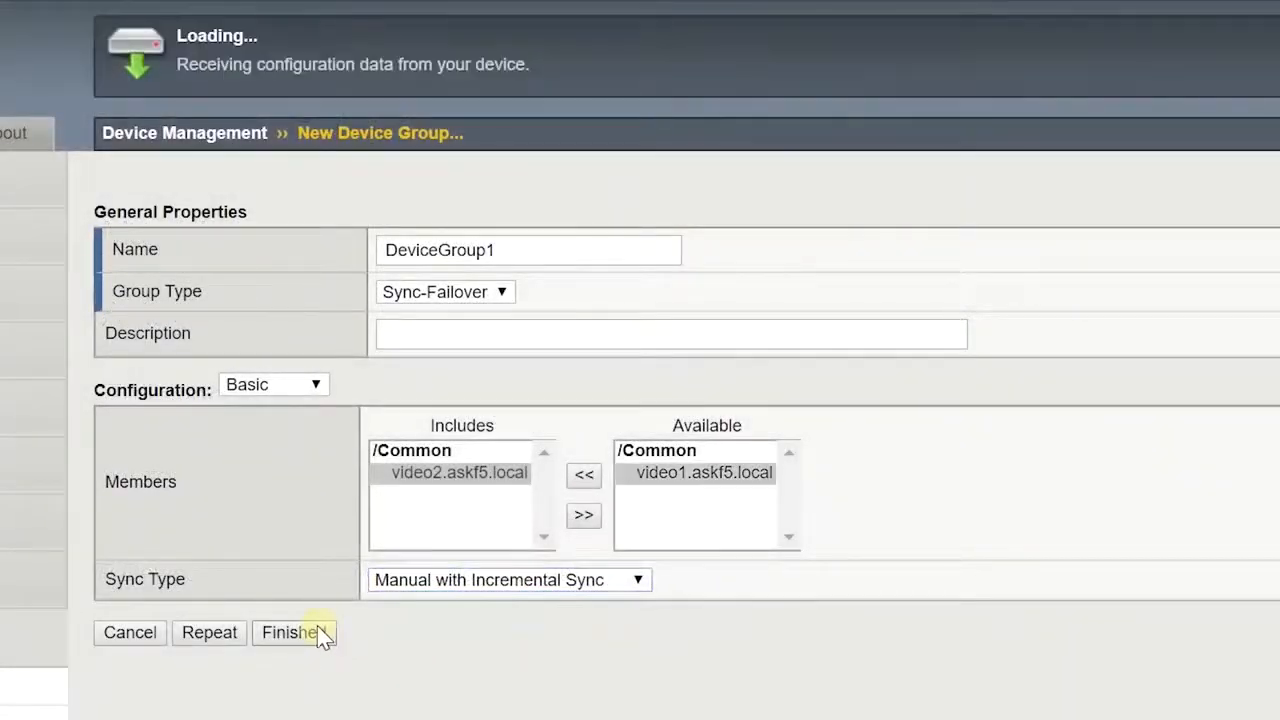
pyautogui.click(293, 632)
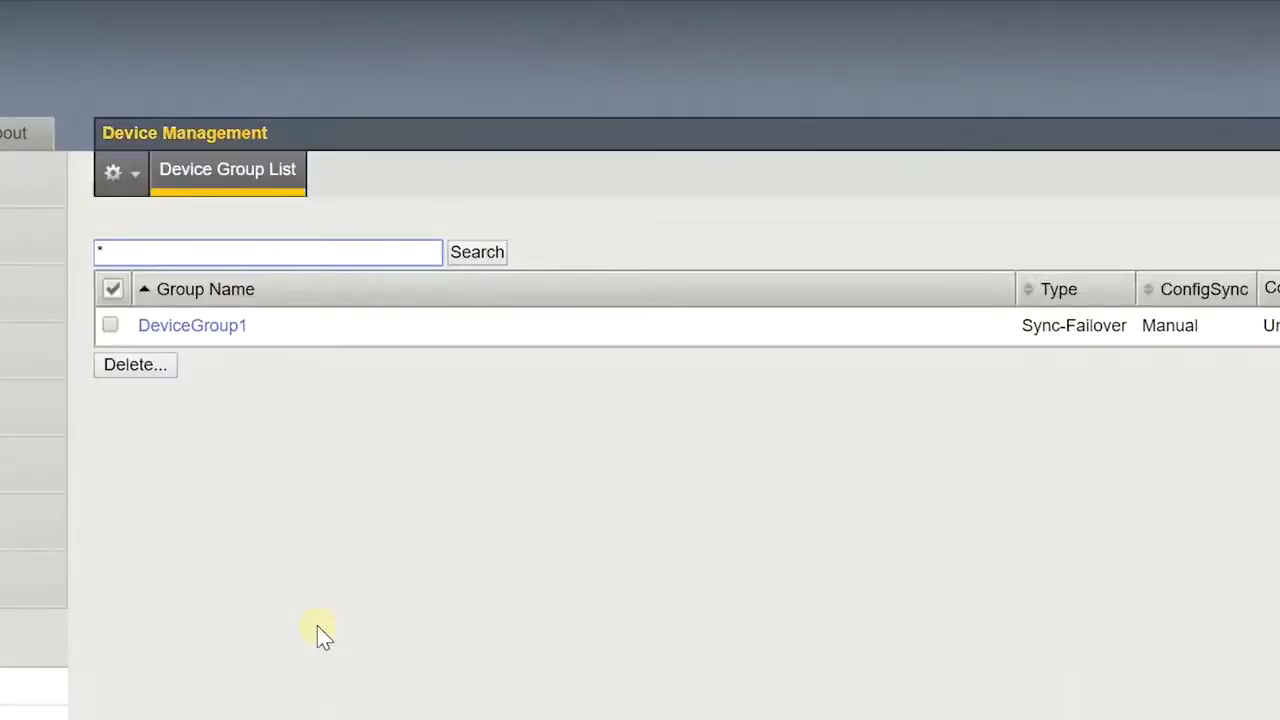